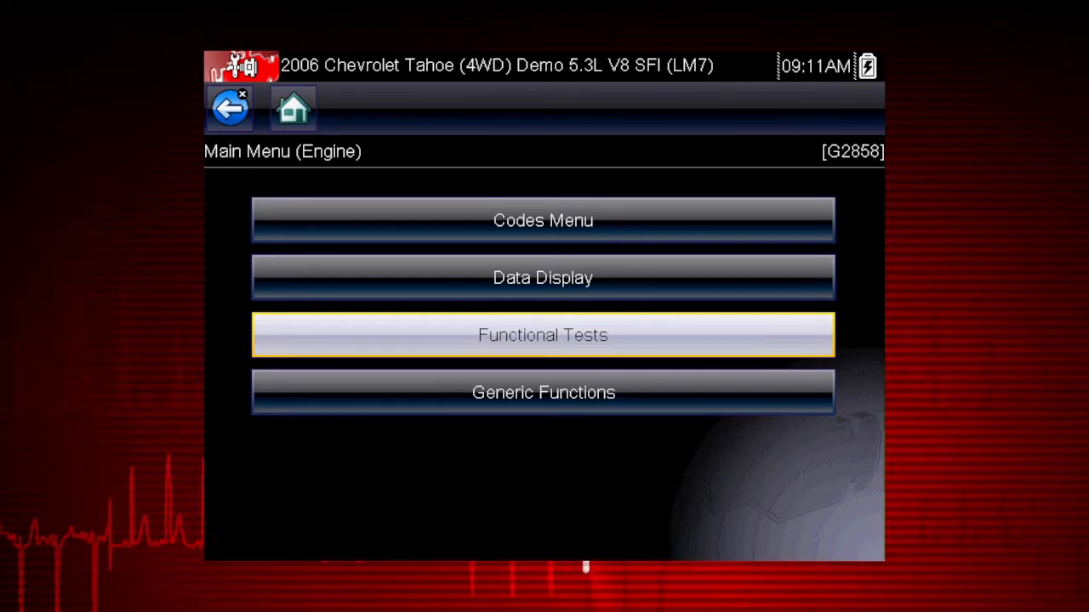
Start the Injector Balance test from the engine's Functional Tests menu.
{"action": "left_click", "coordinate": [543, 333]}
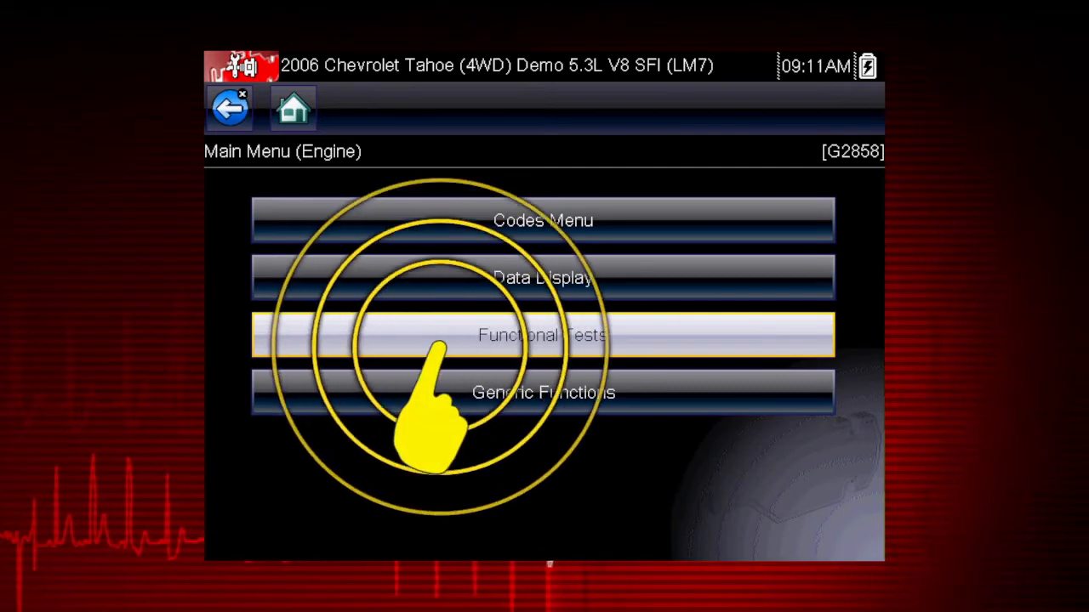
{"action": "left_click", "coordinate": [542, 333]}
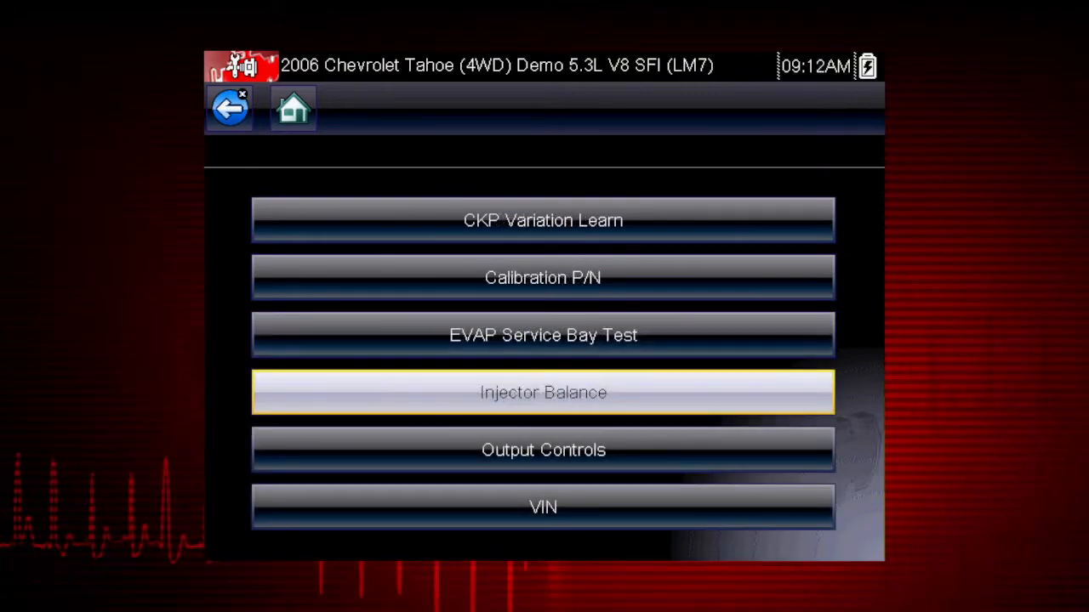
{"action": "left_click", "coordinate": [543, 391]}
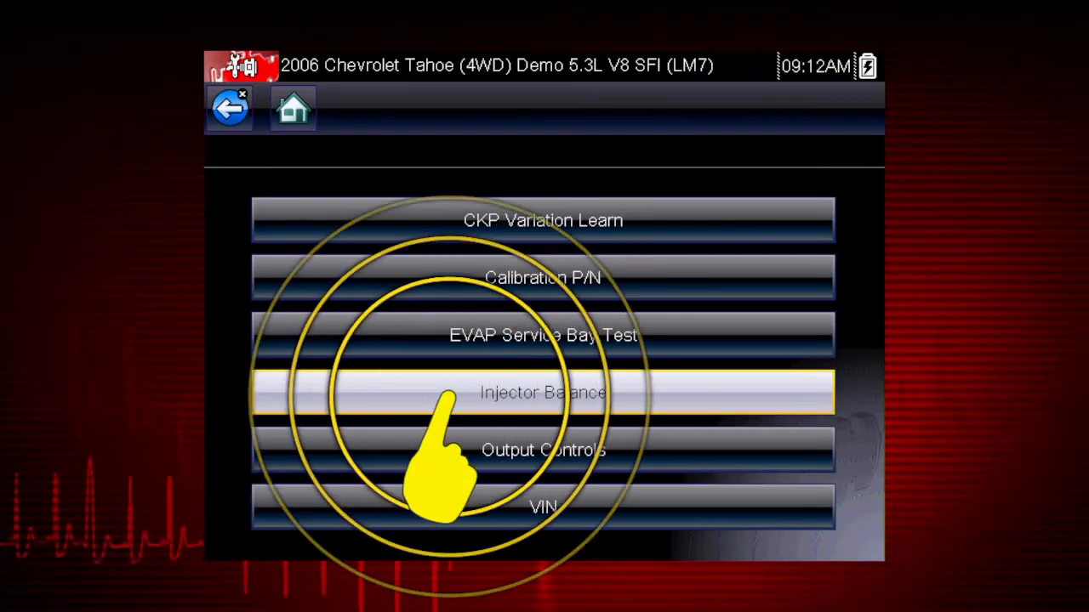
{"action": "left_click", "coordinate": [541, 392]}
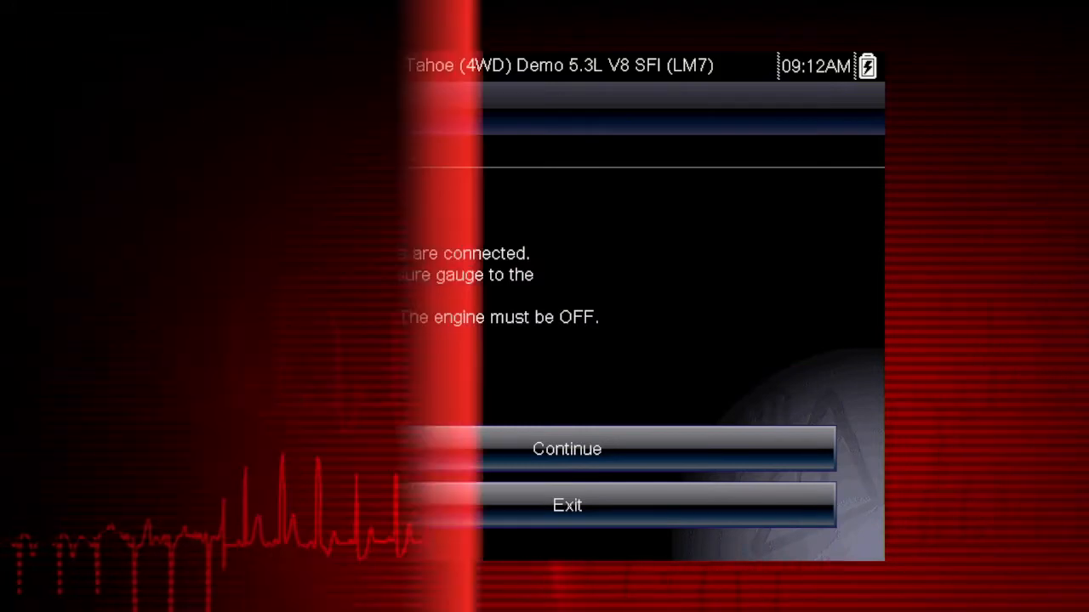
Confirm the Injector Balance setup conditions and continue, ending back on the Functional Tests list.
{"action": "left_click", "coordinate": [567, 449]}
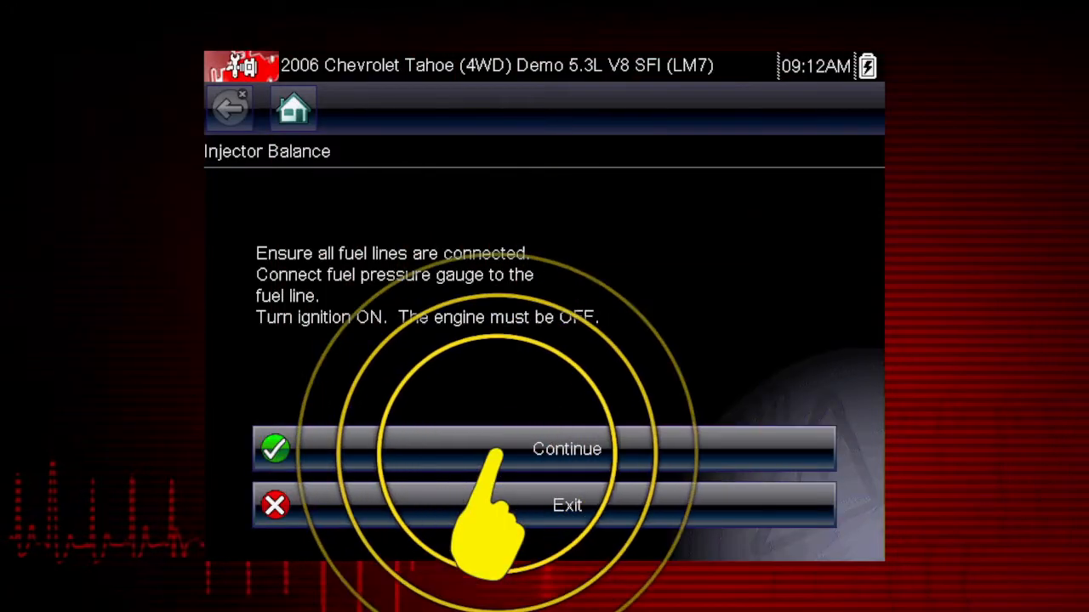
{"action": "left_click", "coordinate": [566, 449]}
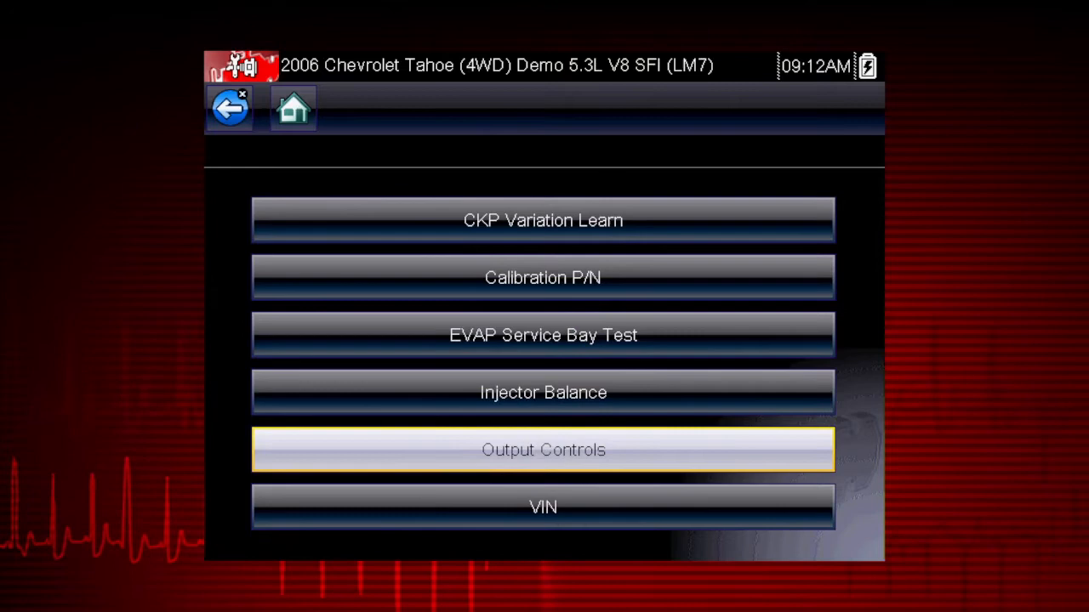
Run the A/C RELAY (ON/OFF) output control, graphing engine speed, idle, coolant and intake temperatures.
{"action": "left_click", "coordinate": [543, 449]}
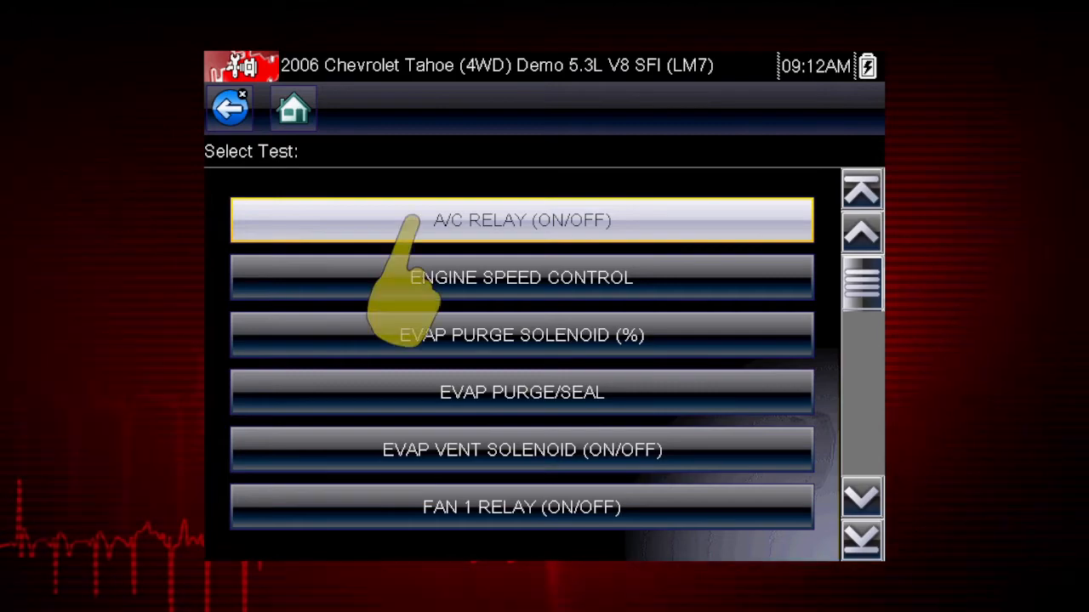
{"action": "left_click", "coordinate": [520, 221]}
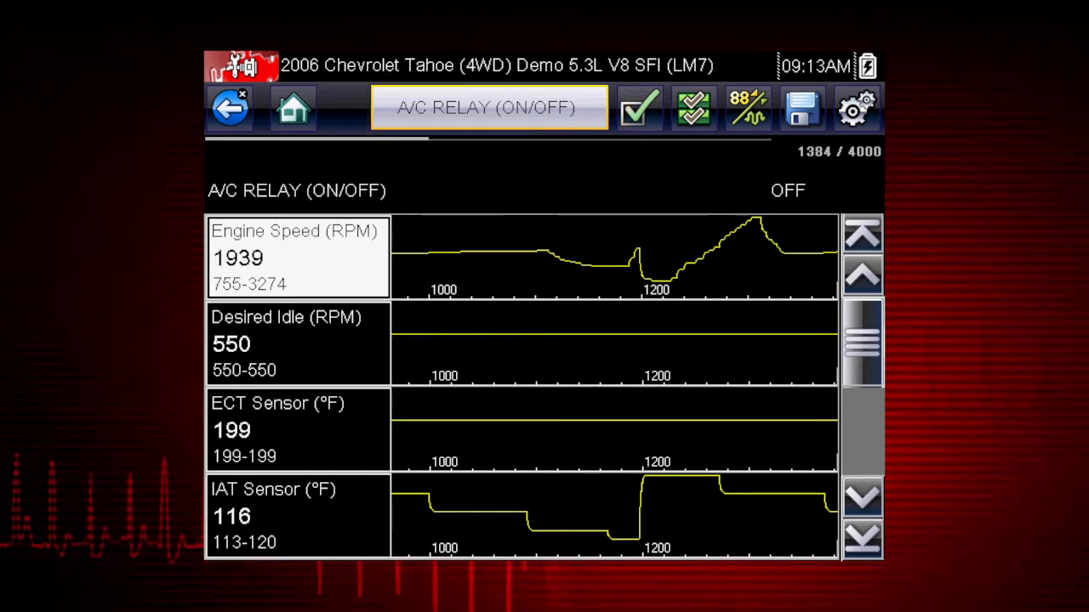
Show the custom data list for the A/C relay test with every engine parameter unchecked.
{"action": "left_click", "coordinate": [490, 107]}
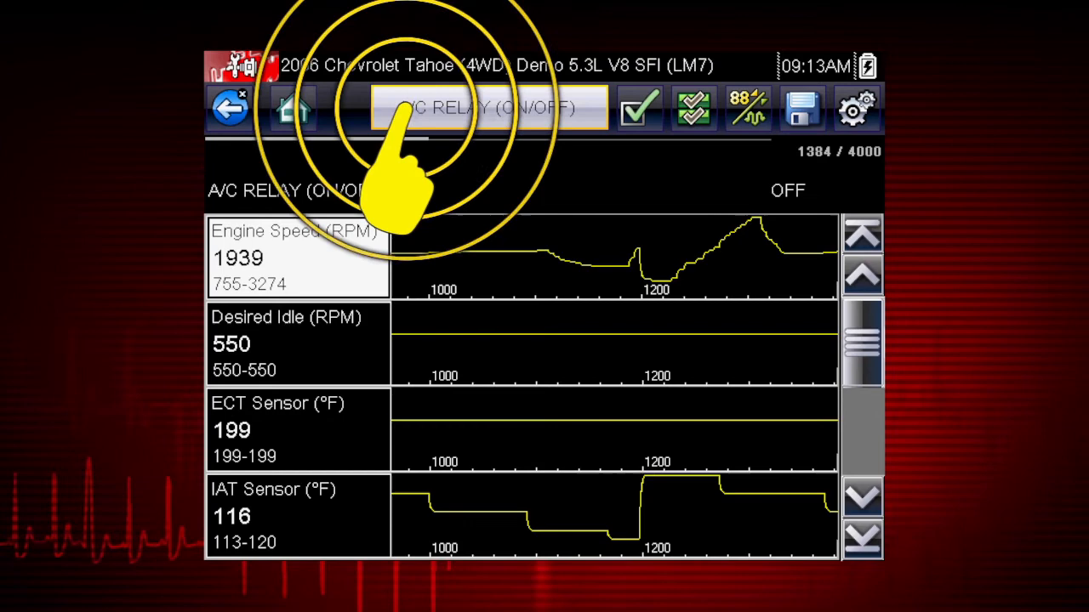
{"action": "left_click", "coordinate": [490, 107]}
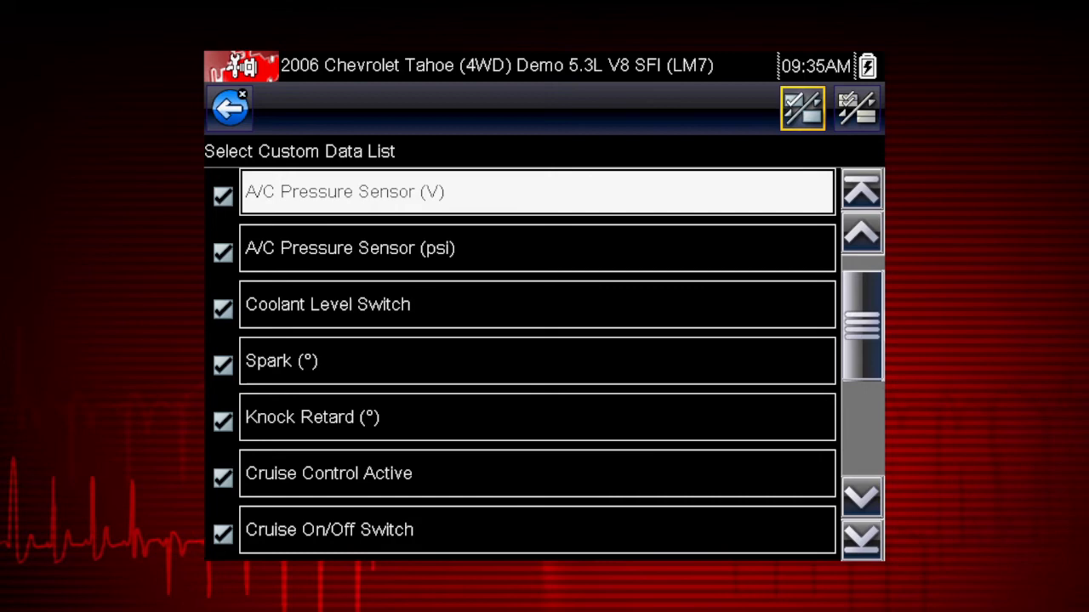
{"action": "left_click", "coordinate": [857, 109]}
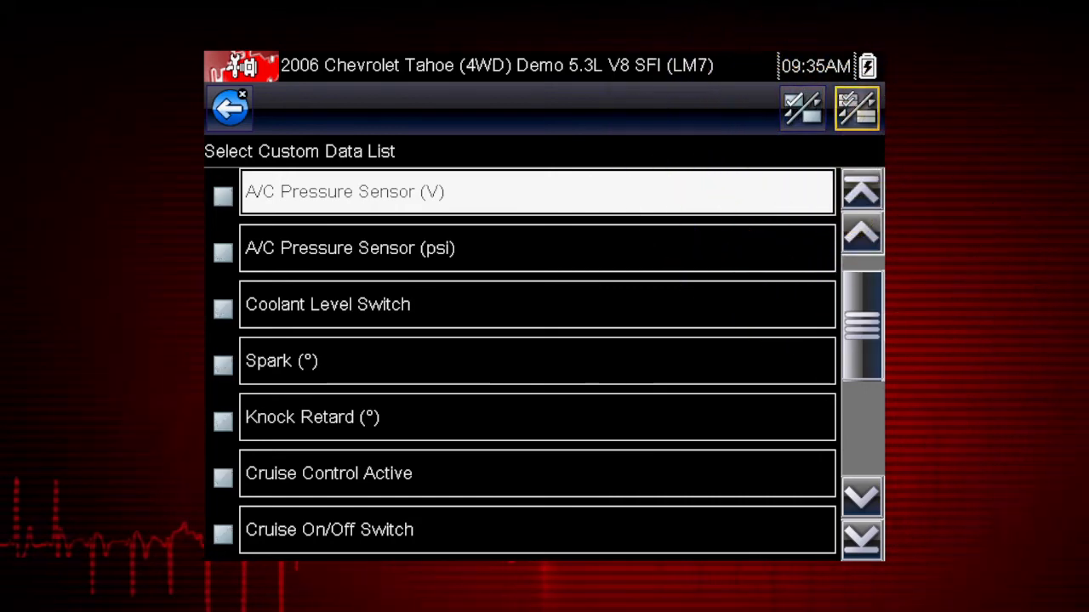